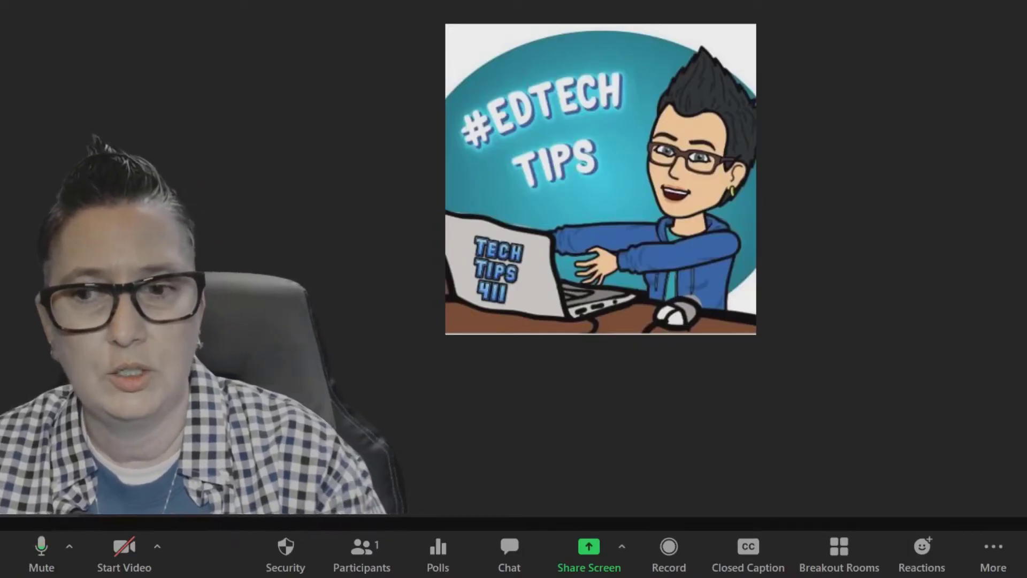
pyautogui.moveTo(41, 547)
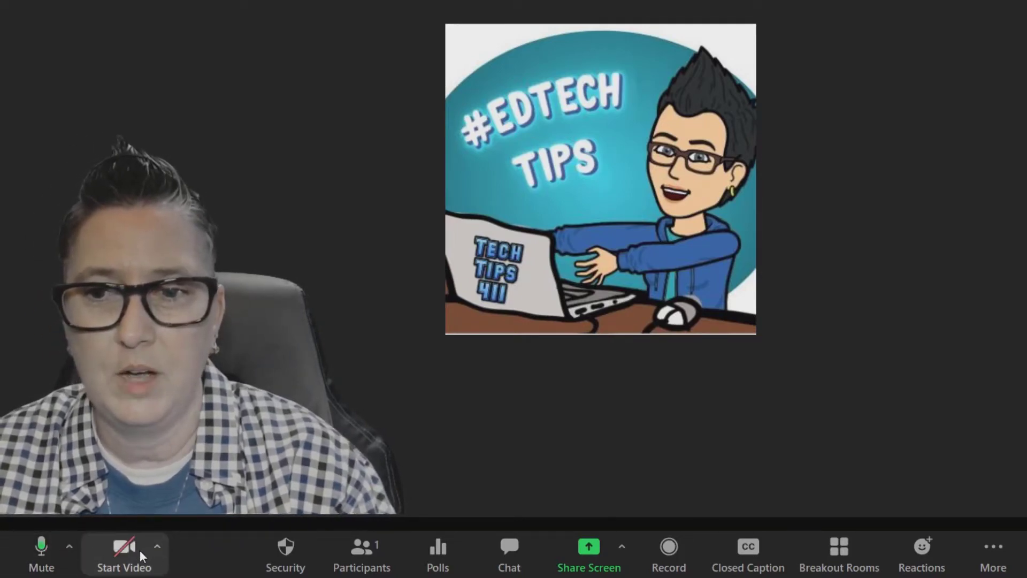
pyautogui.moveTo(124, 553)
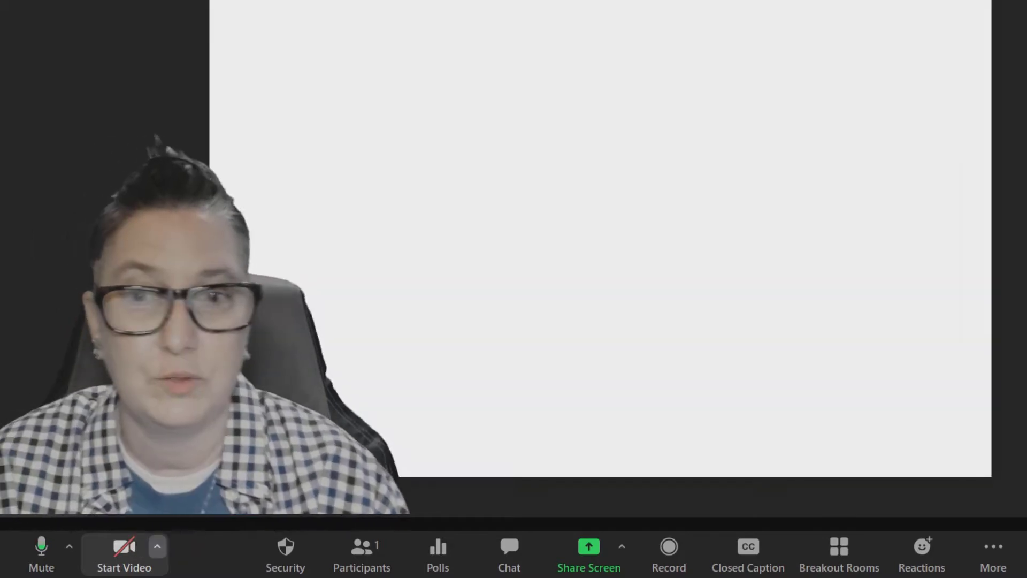
# Step: Show the Security options: Lock Meeting, Enable Waiting Room and Allow participants to chat and unmute
pyautogui.click(158, 546)
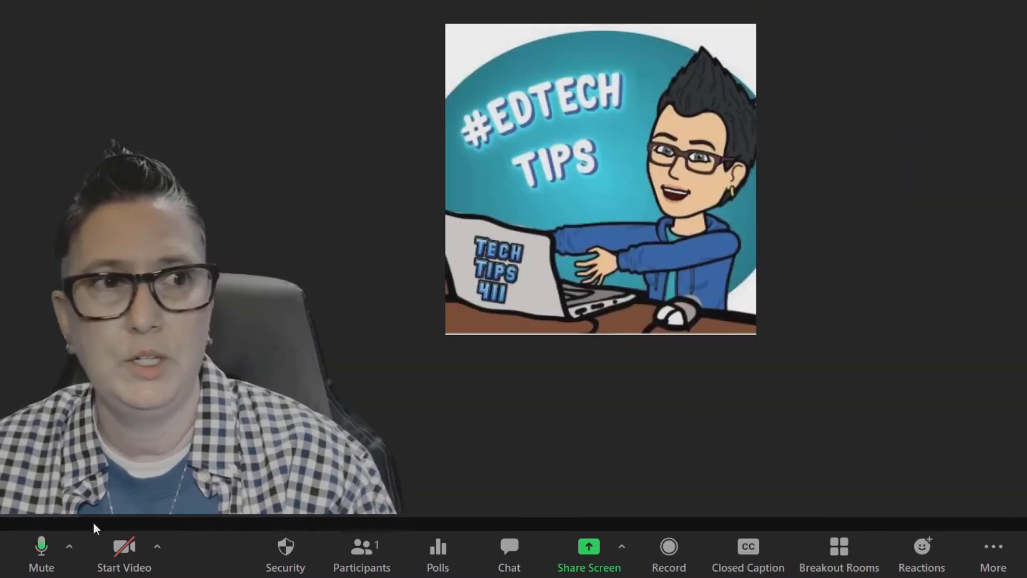
pyautogui.click(285, 553)
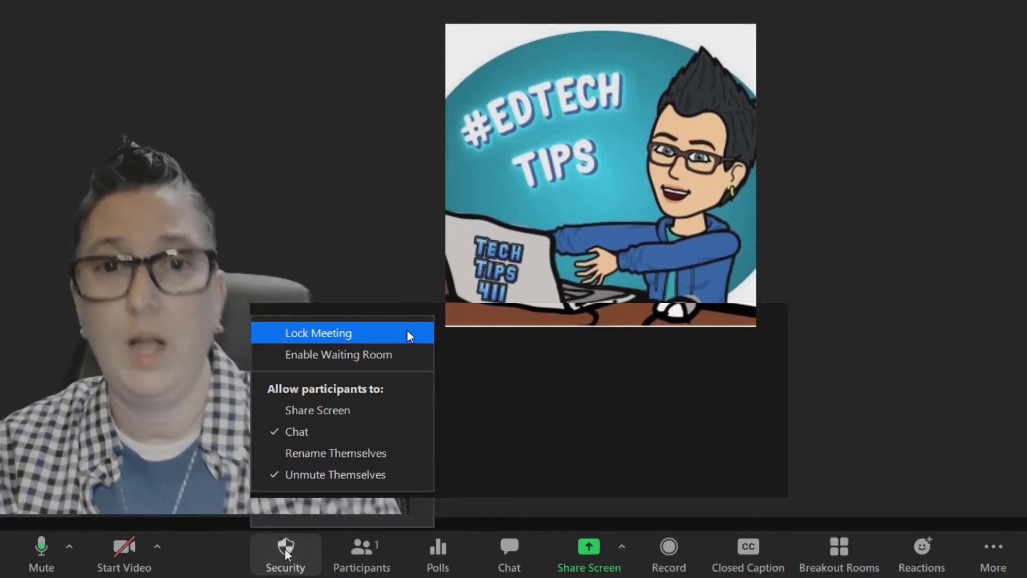
pyautogui.moveTo(407, 346)
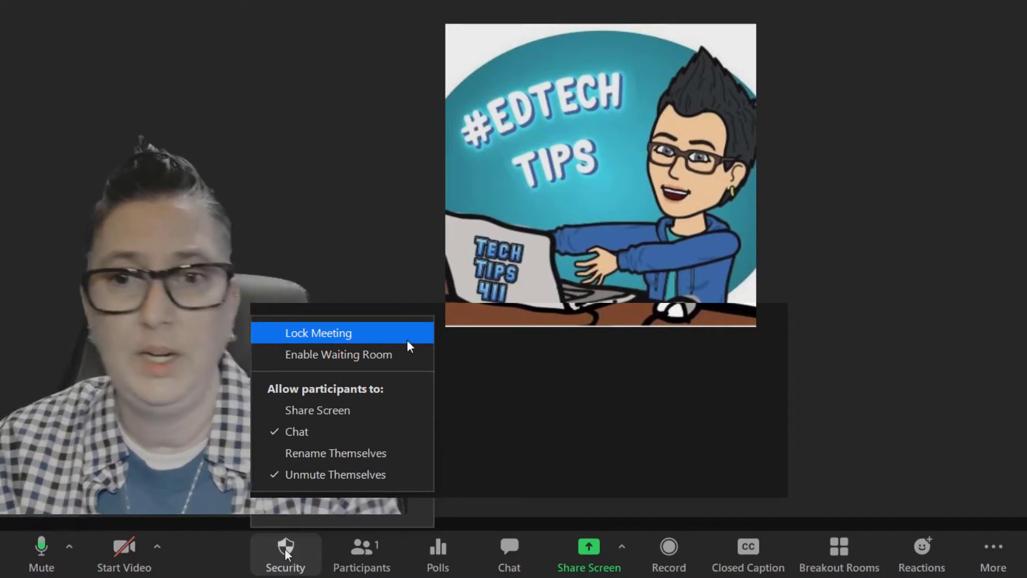
pyautogui.moveTo(409, 354)
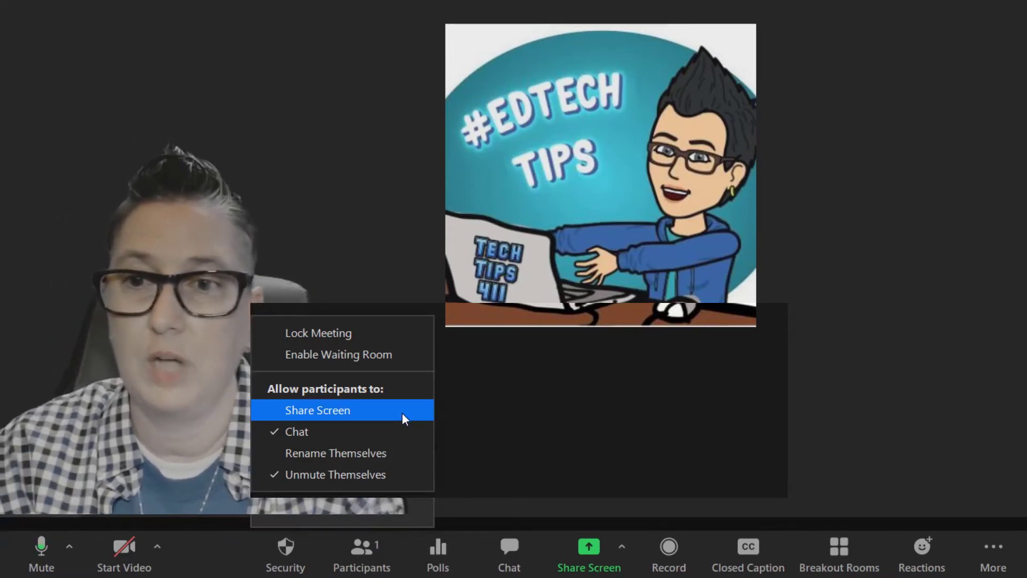
pyautogui.moveTo(405, 431)
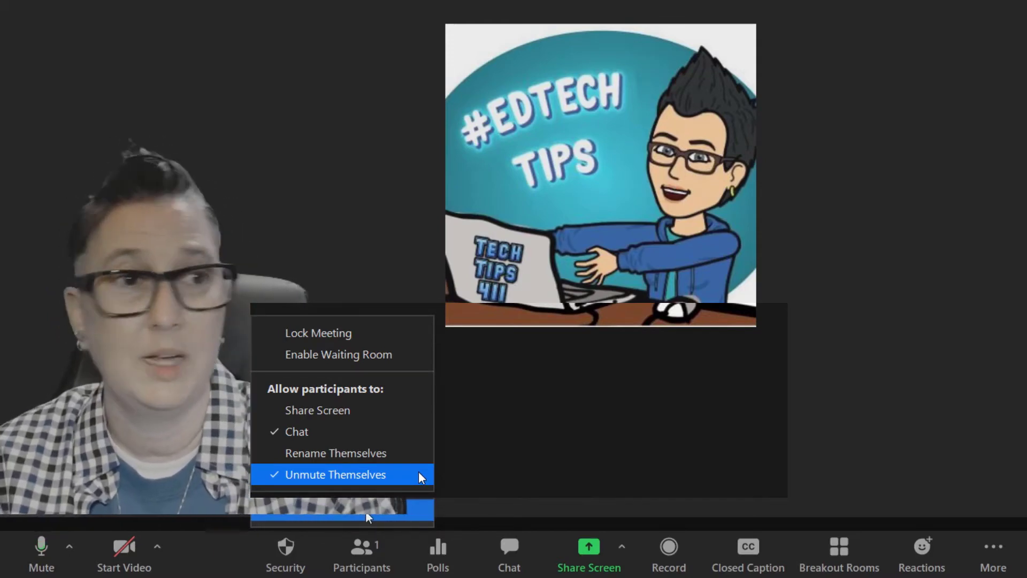
# Step: Show the Participants list with the host's feedback icons and the Rename action under More
pyautogui.click(362, 553)
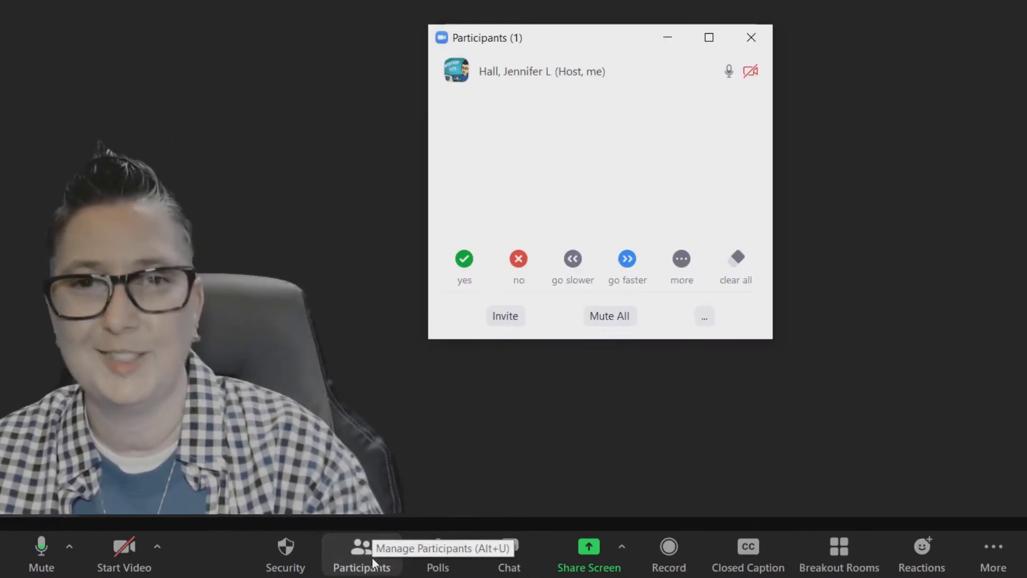
pyautogui.moveTo(641, 354)
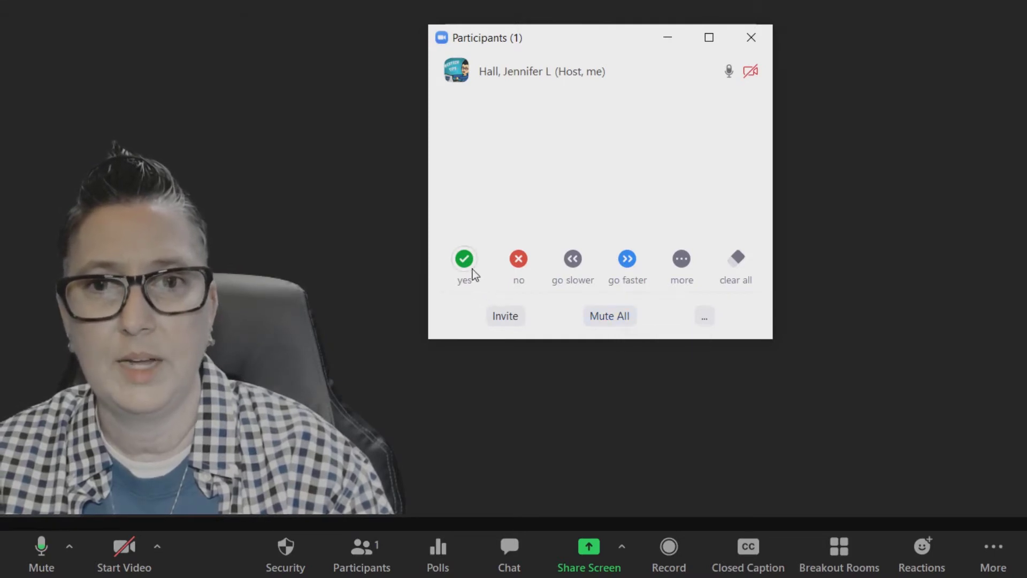
pyautogui.moveTo(524, 293)
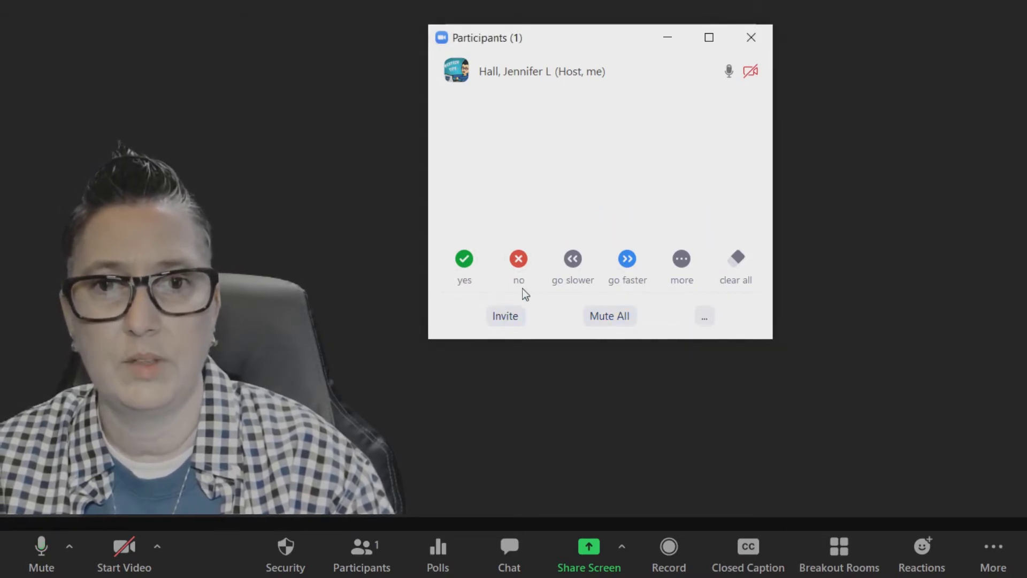
pyautogui.click(681, 259)
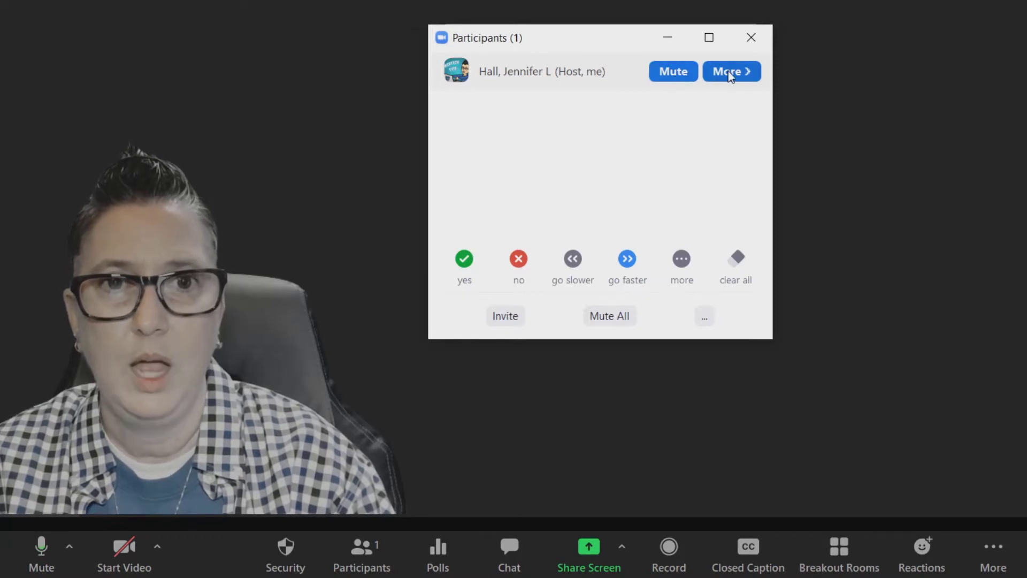
pyautogui.click(727, 72)
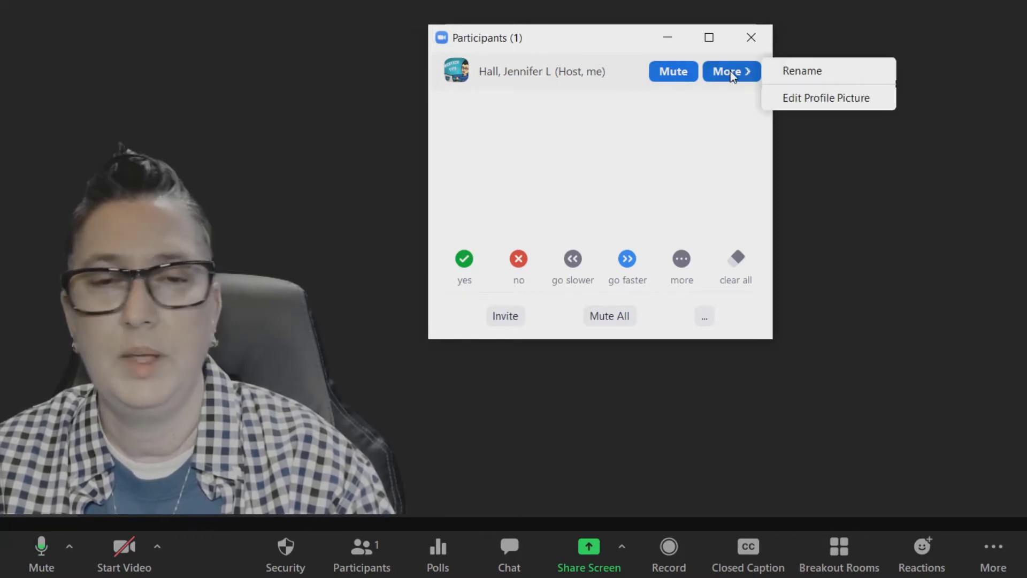
pyautogui.click(729, 174)
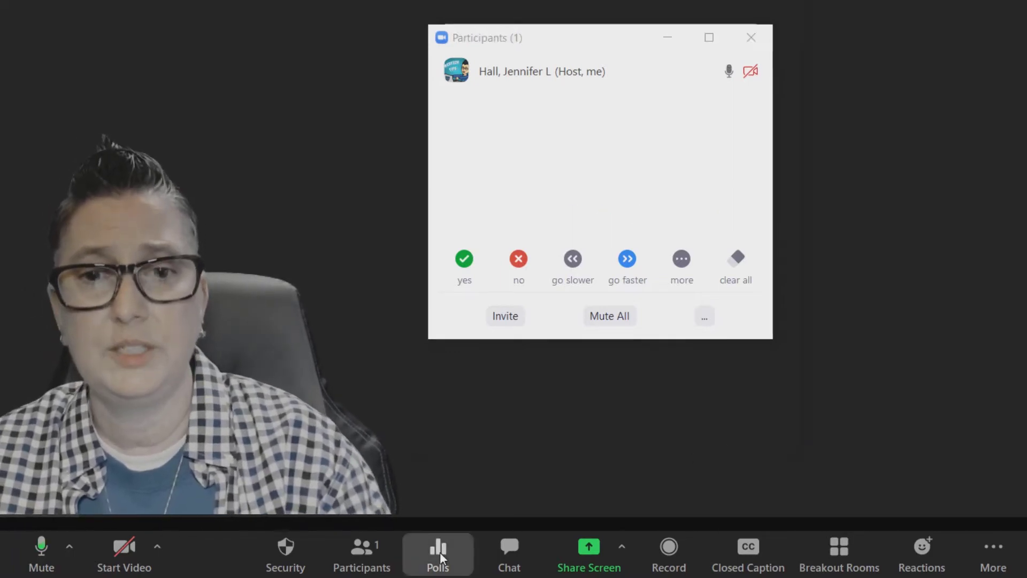
# Step: Show the 'What do you think of Zoom?' poll with its Launch Polling button
pyautogui.click(436, 553)
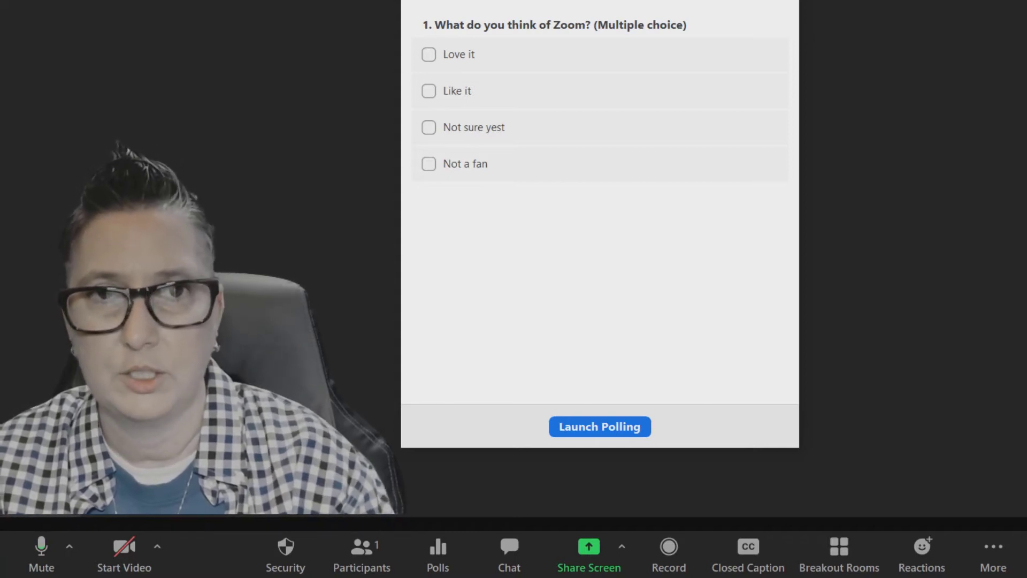
pyautogui.click(509, 553)
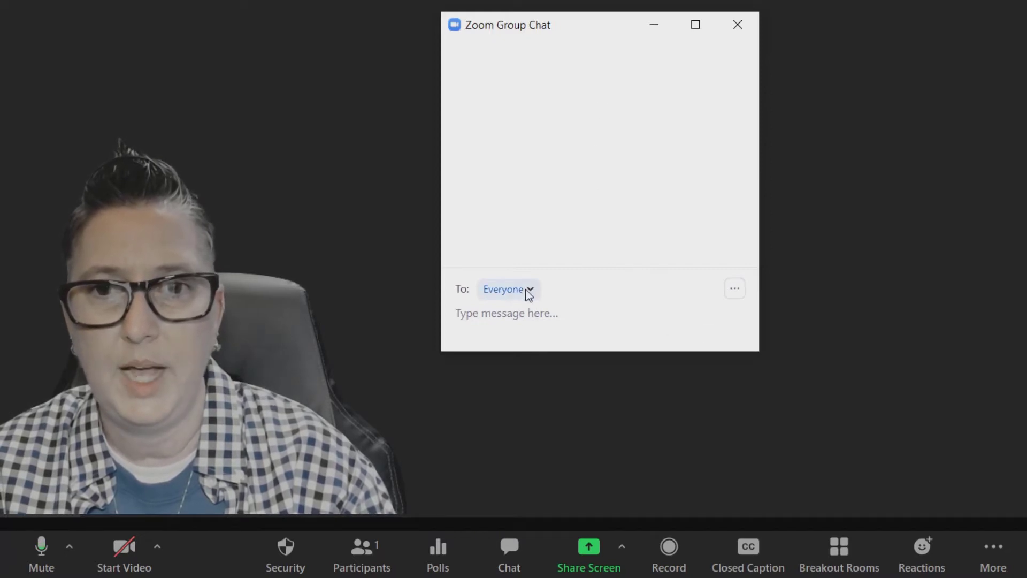
pyautogui.click(507, 289)
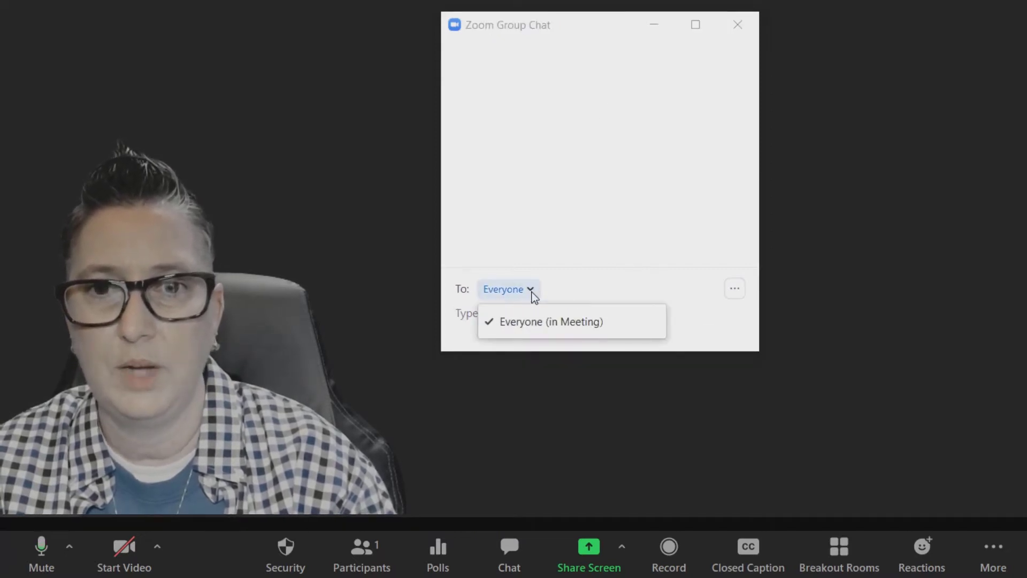
pyautogui.click(551, 322)
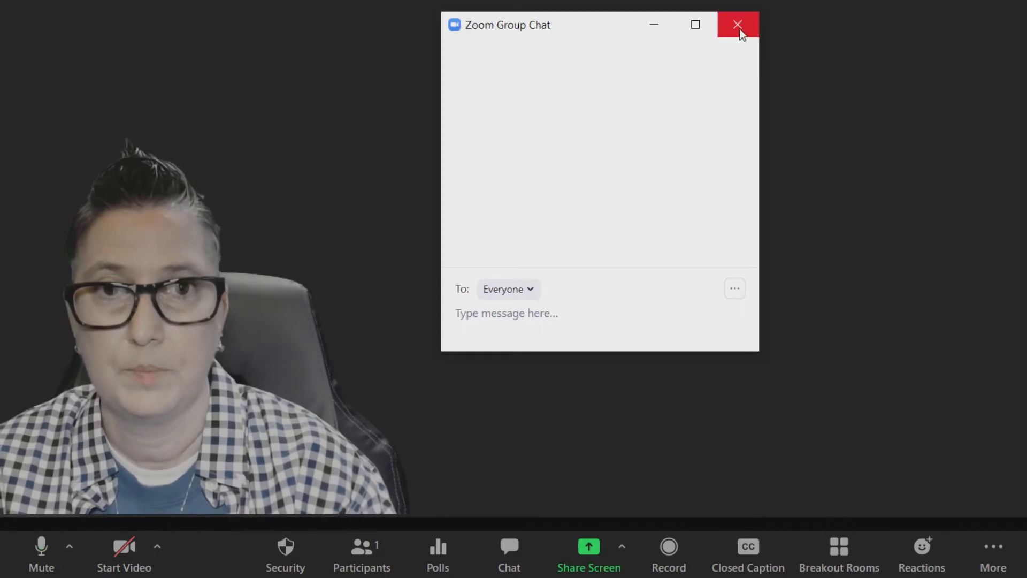
pyautogui.click(737, 25)
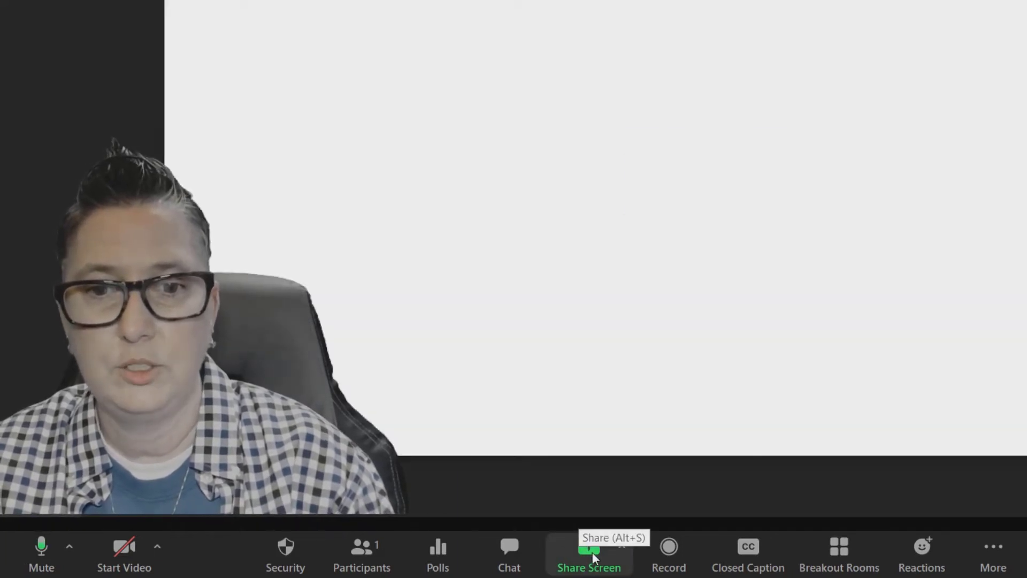
# Step: Show the Share Screen picker with screens, Whiteboard, iPhone/iPad and application windows
pyautogui.click(588, 553)
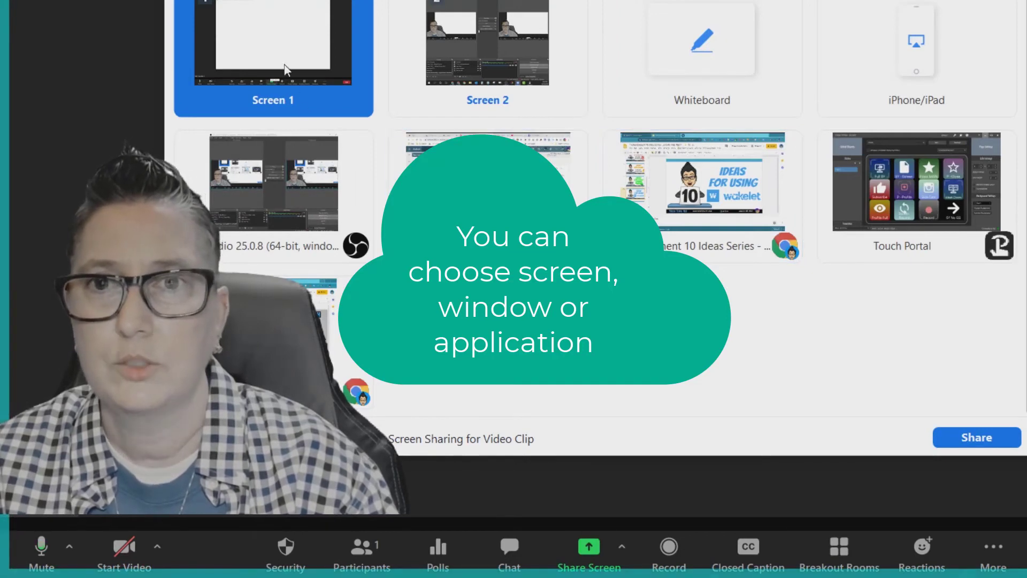
pyautogui.moveTo(709, 53)
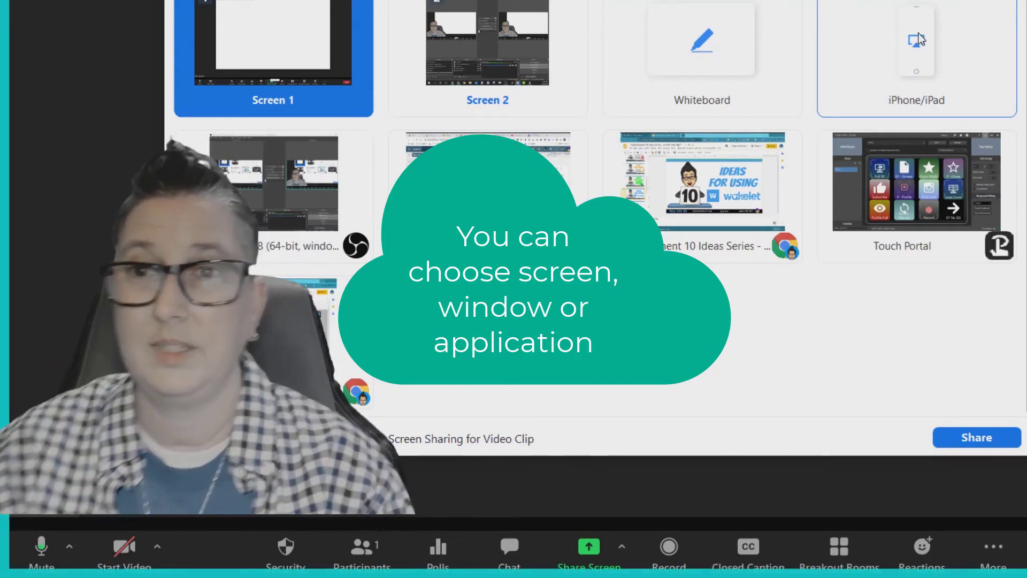
pyautogui.moveTo(310, 198)
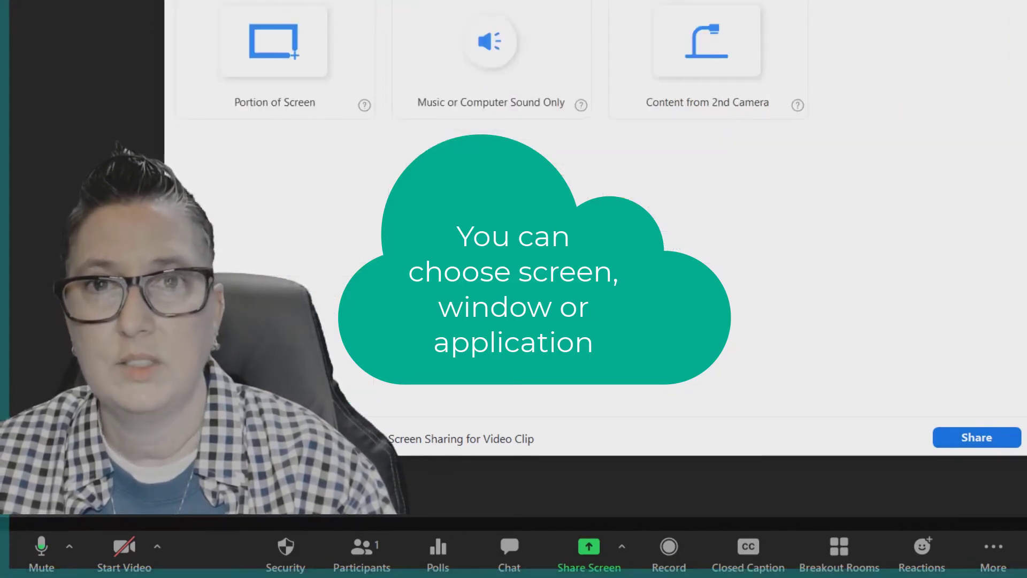
# Step: Close the Share Screen picker without sharing, back to the #EDTECH TIPS meeting view
pyautogui.click(275, 58)
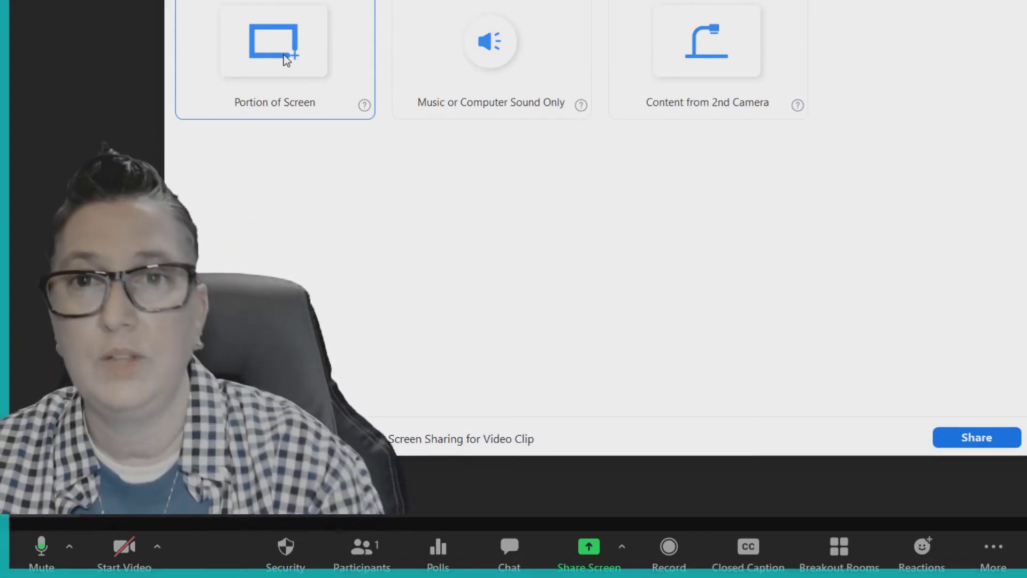
pyautogui.moveTo(490, 42)
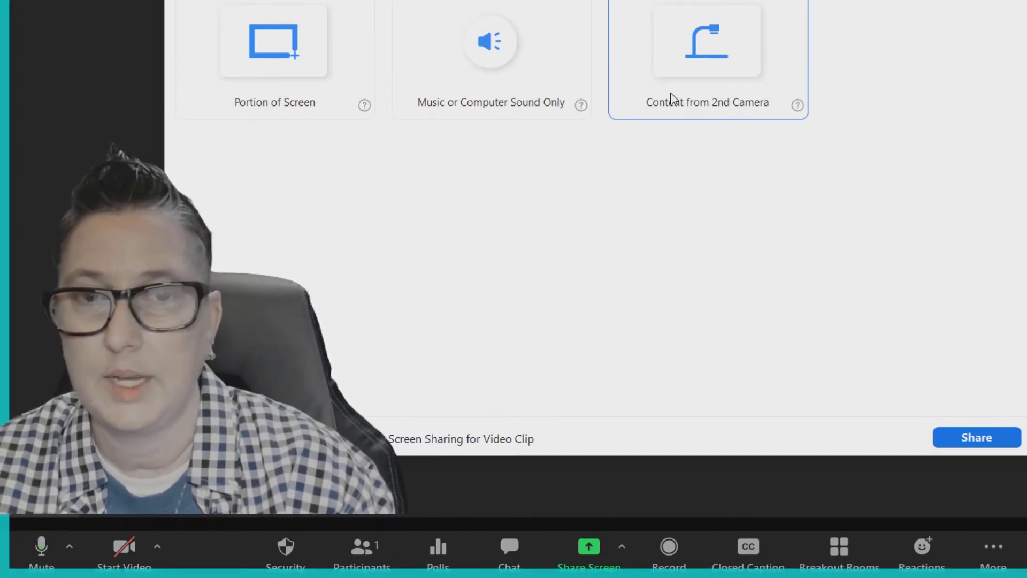
pyautogui.moveTo(942, 367)
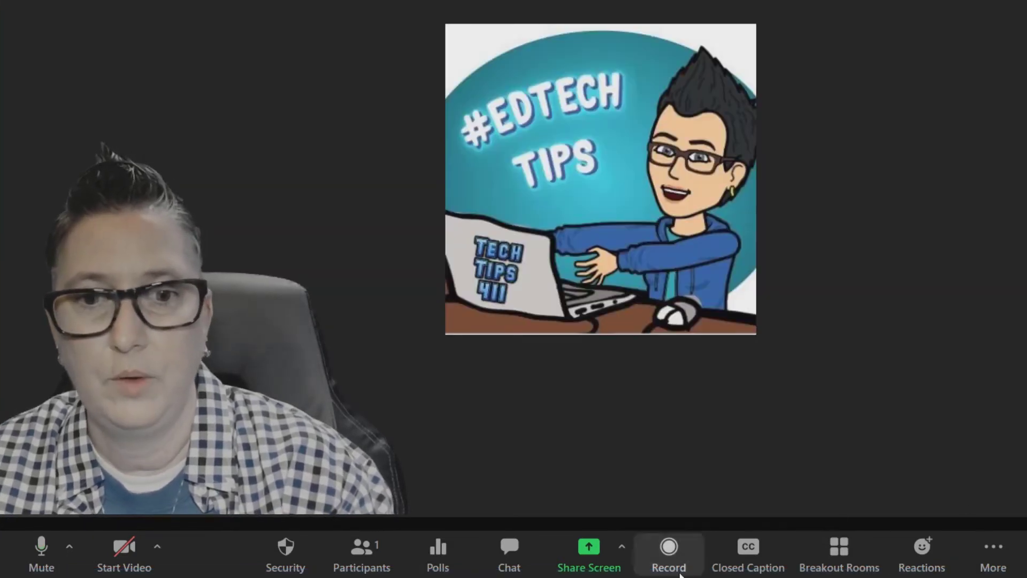
pyautogui.moveTo(668, 553)
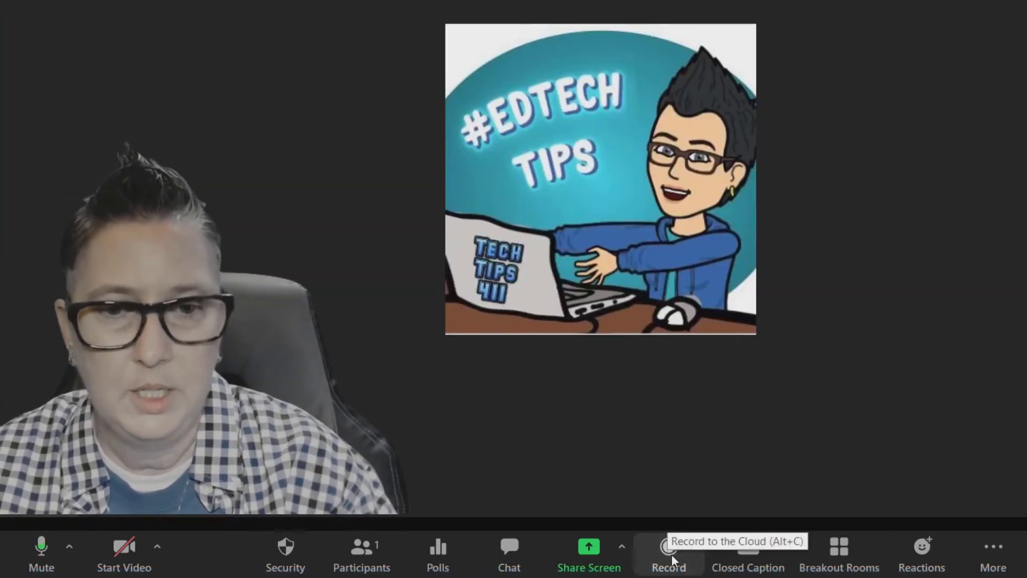
pyautogui.moveTo(748, 553)
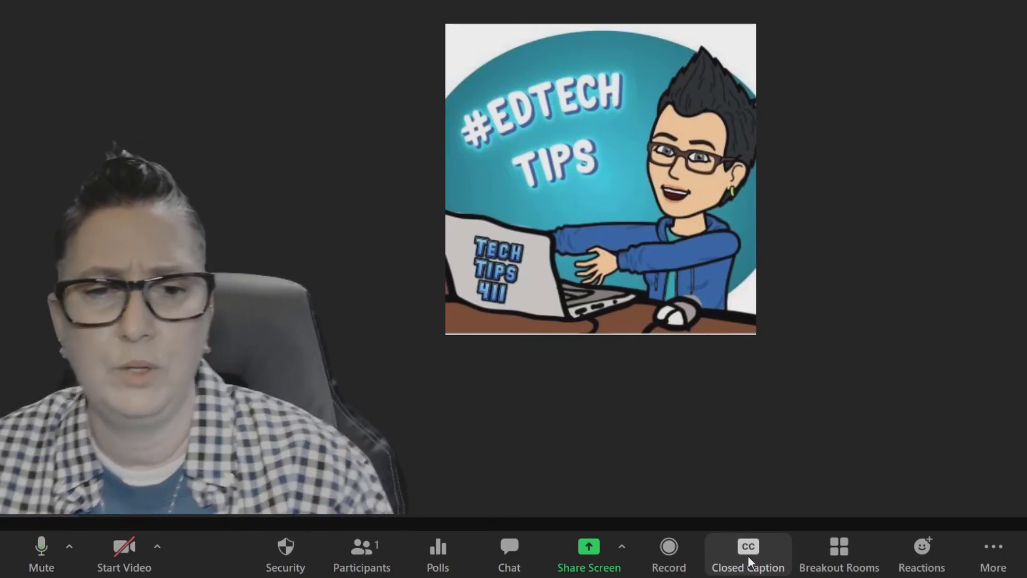
pyautogui.moveTo(789, 557)
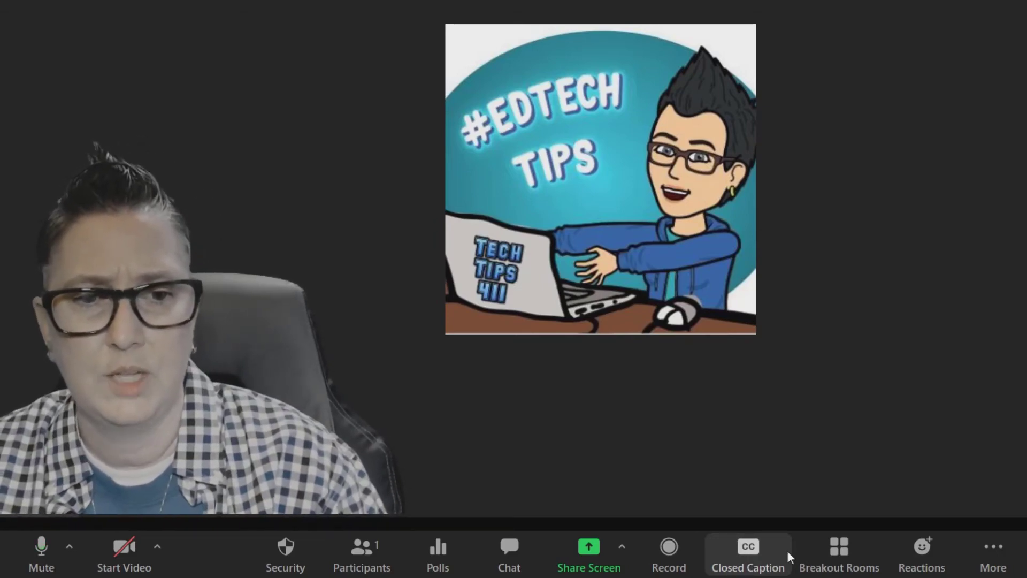
# Step: Create 1 breakout room with automatic assignment, listing Breakout Room 1 empty
pyautogui.click(838, 553)
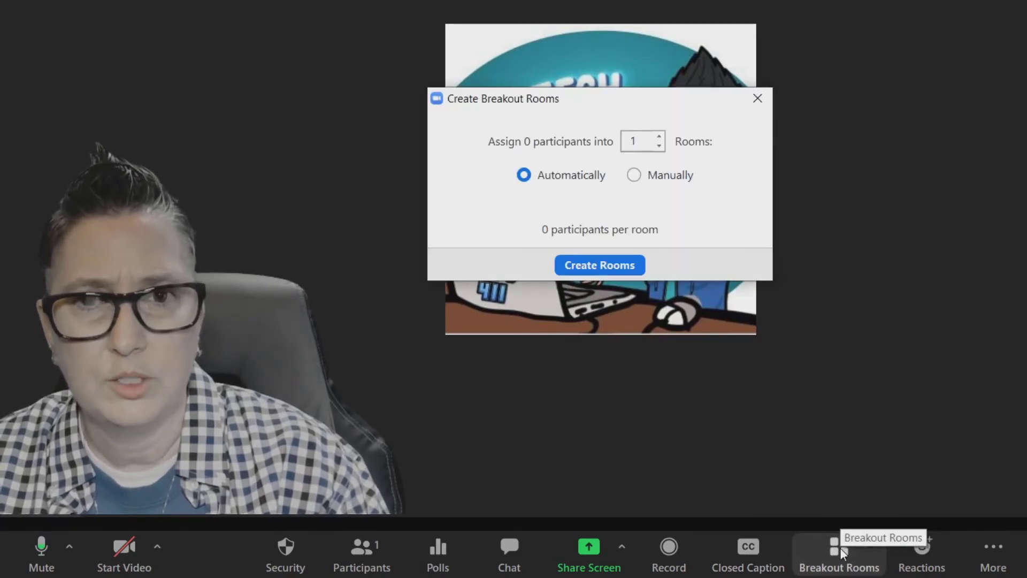
pyautogui.moveTo(509, 150)
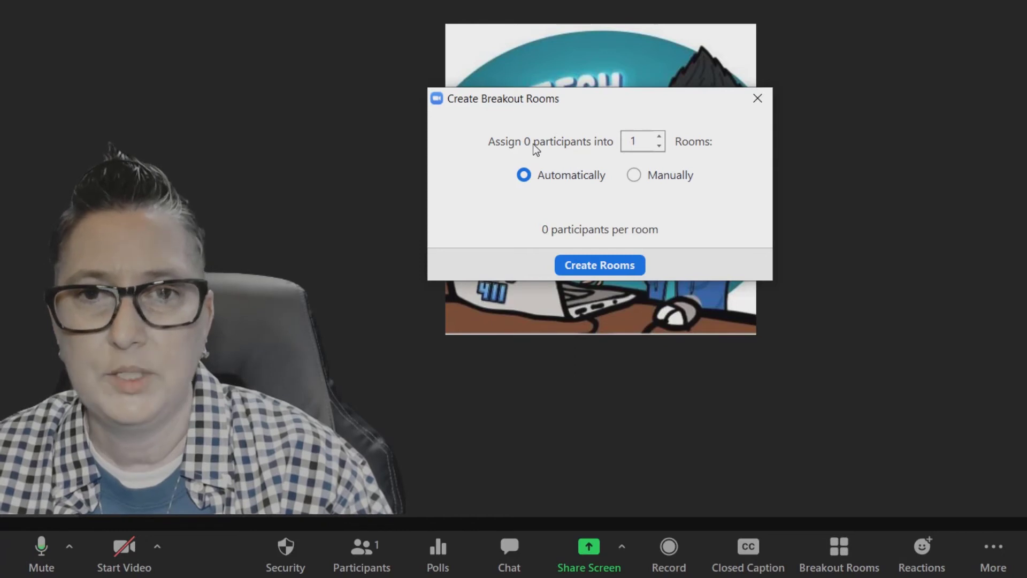
pyautogui.moveTo(614, 138)
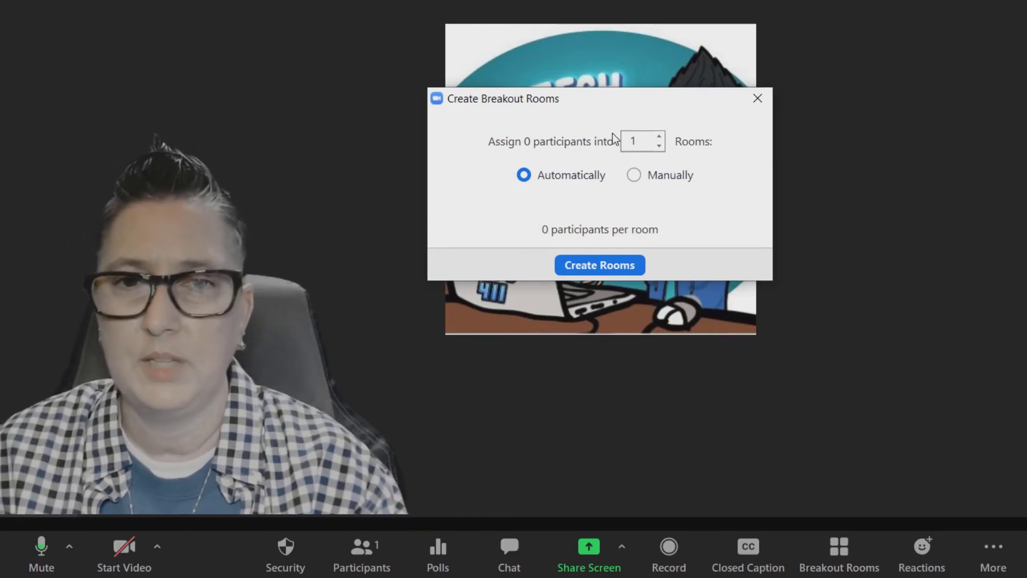
pyautogui.moveTo(574, 184)
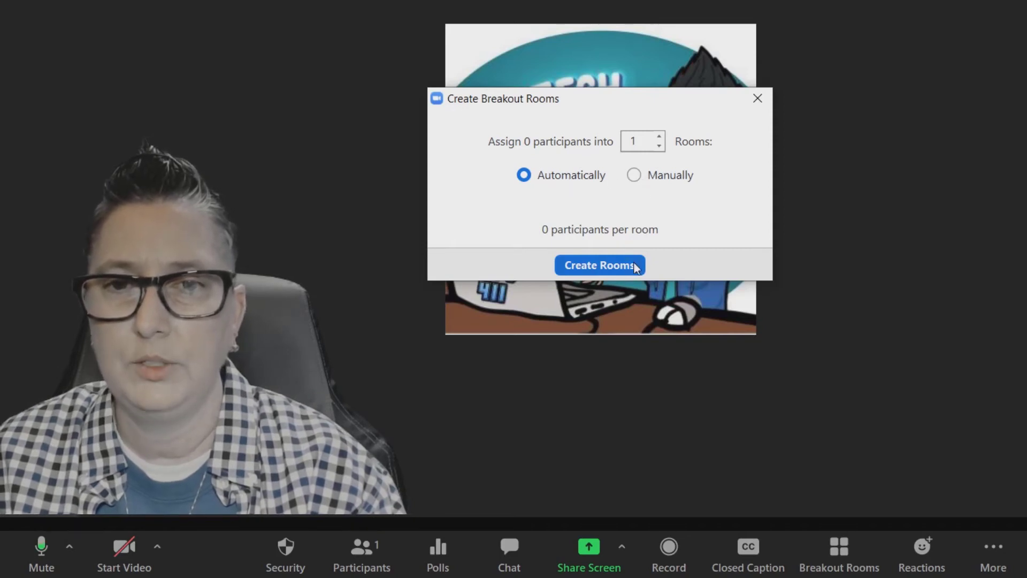
pyautogui.click(599, 266)
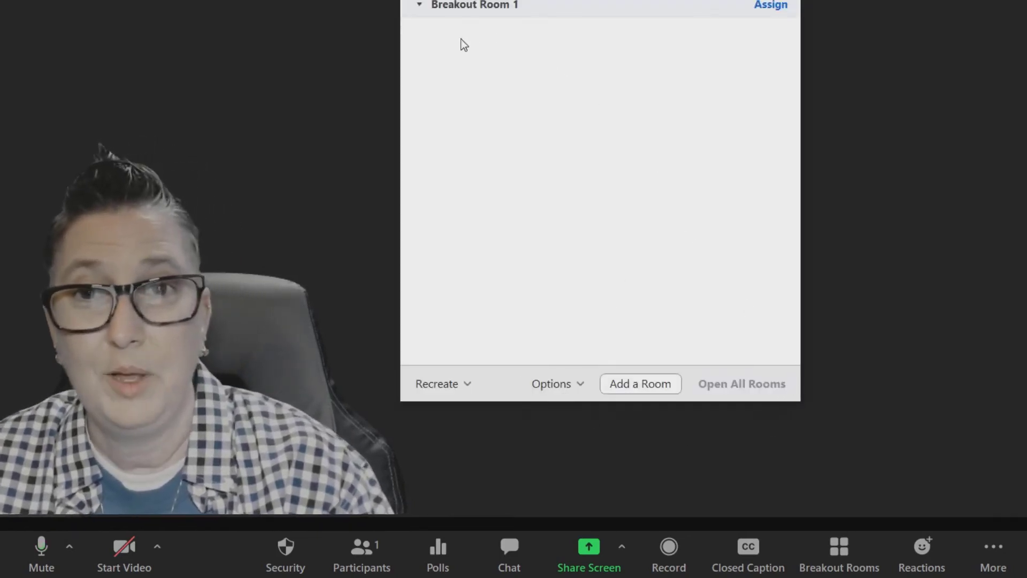
pyautogui.moveTo(529, 47)
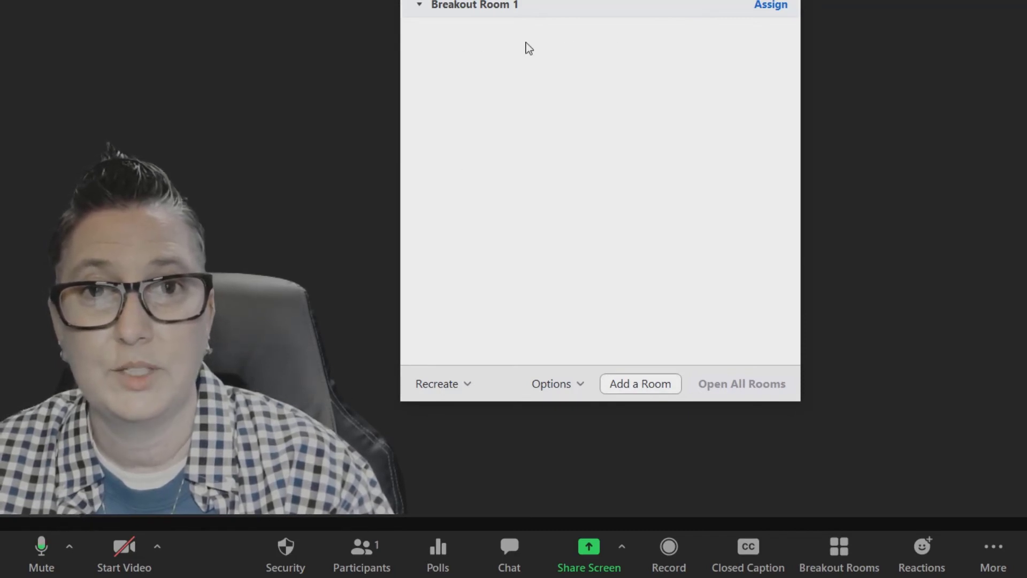
pyautogui.moveTo(560, 261)
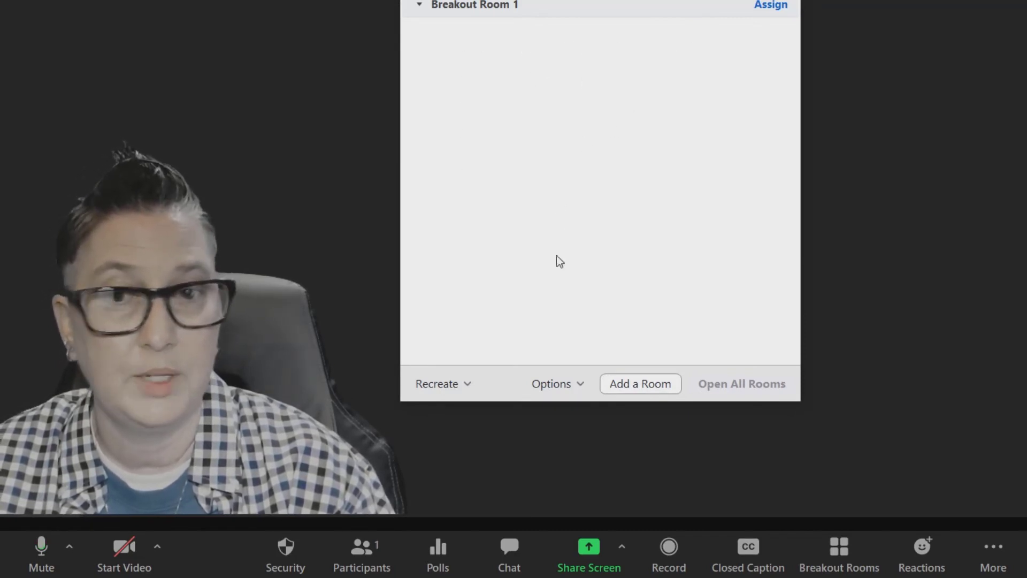
# Step: Show the breakout room Options: auto-move, return, 2-minute auto-close and 10-second countdown
pyautogui.click(557, 383)
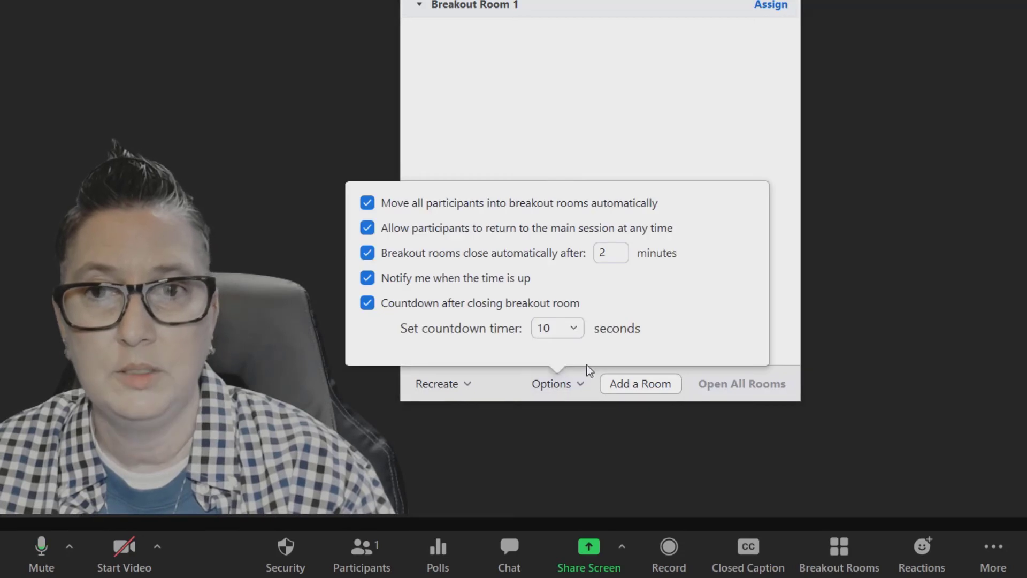
pyautogui.moveTo(681, 209)
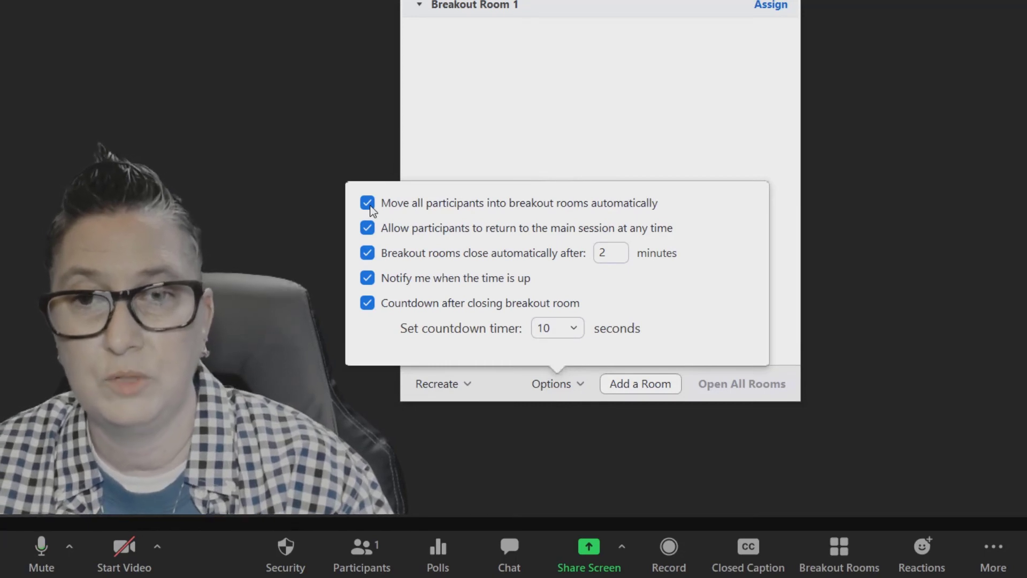
pyautogui.moveTo(666, 237)
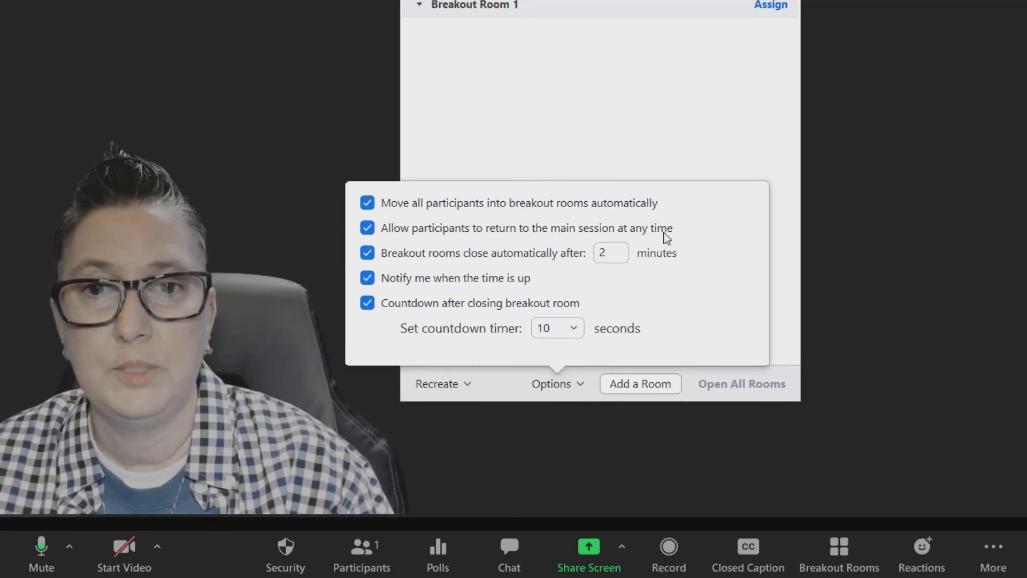
pyautogui.moveTo(377, 271)
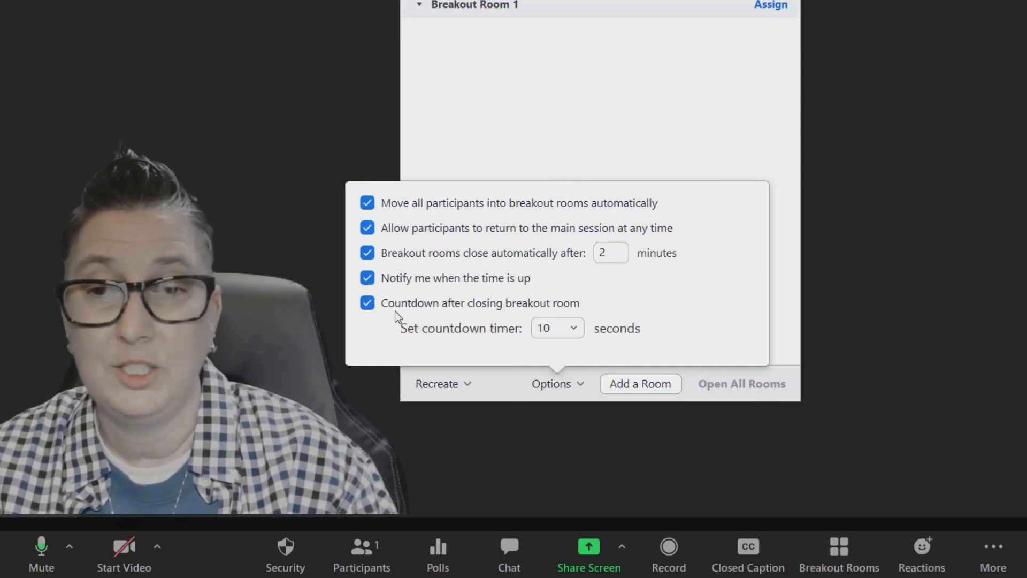
pyautogui.moveTo(601, 317)
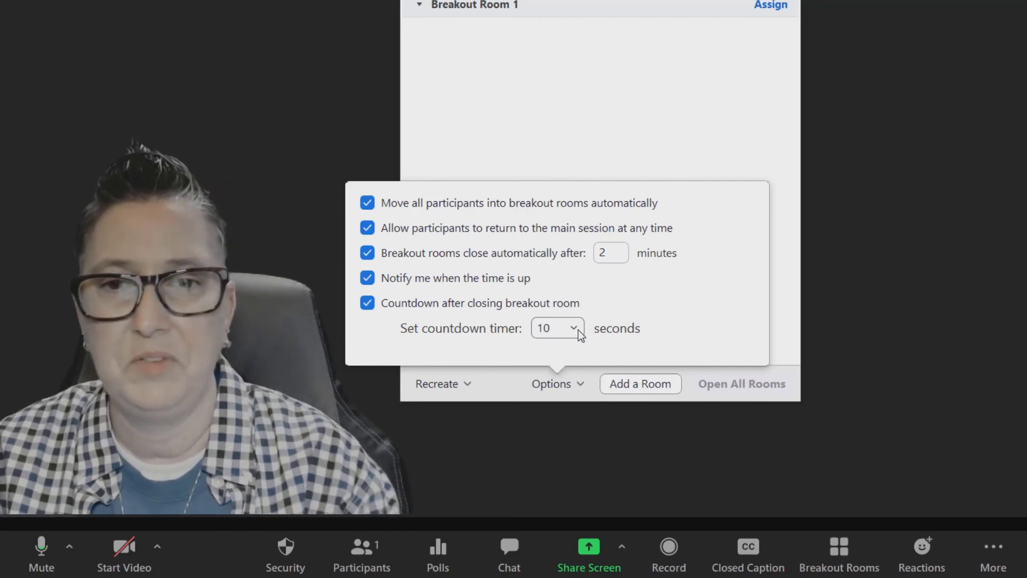
# Step: Close the breakout room Options, leaving Breakout Room 1 listed
pyautogui.click(557, 328)
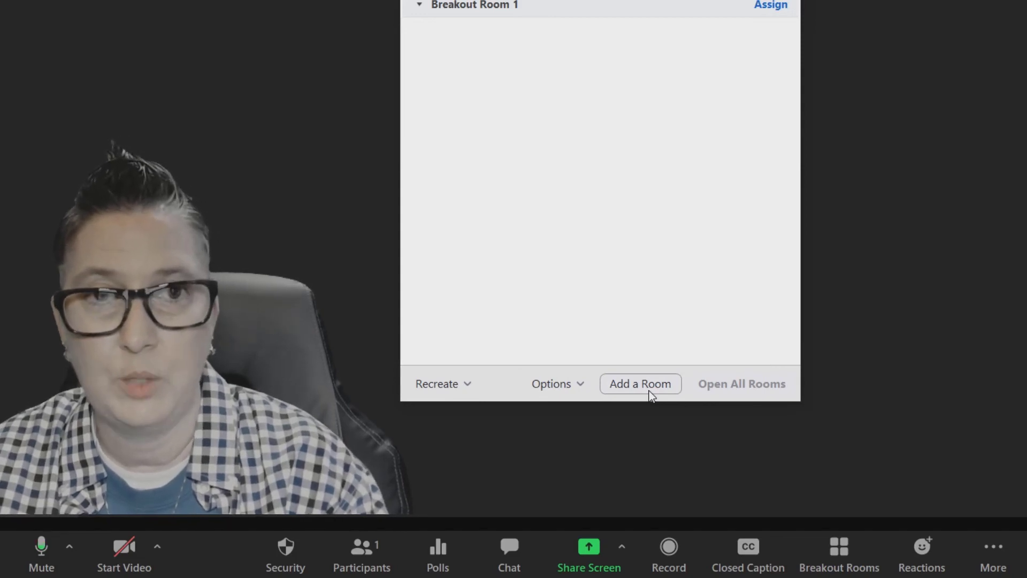
pyautogui.moveTo(833, 46)
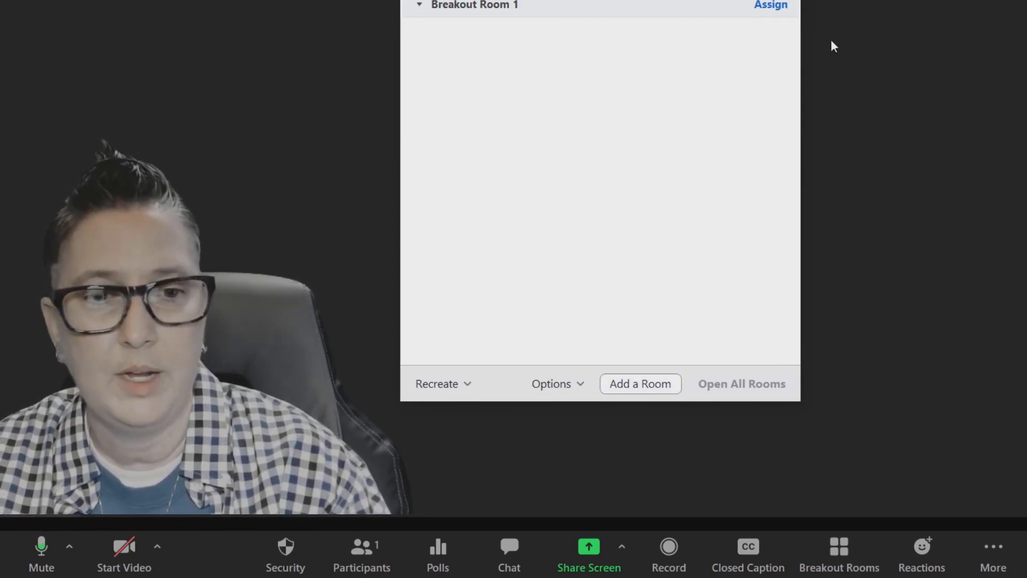
# Step: Show the clap and thumbs-up Reactions from the meeting toolbar
pyautogui.click(921, 553)
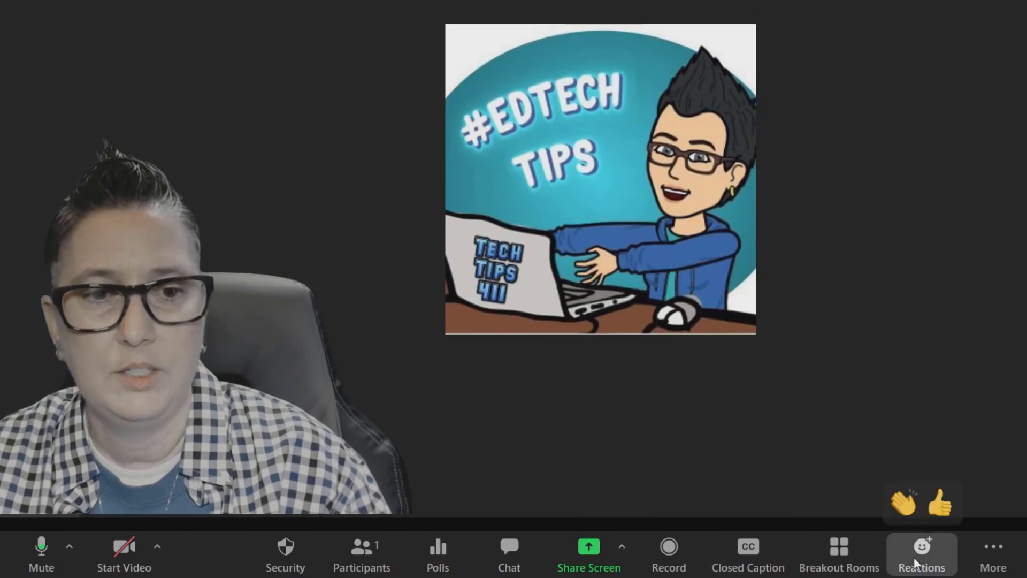
pyautogui.moveTo(906, 503)
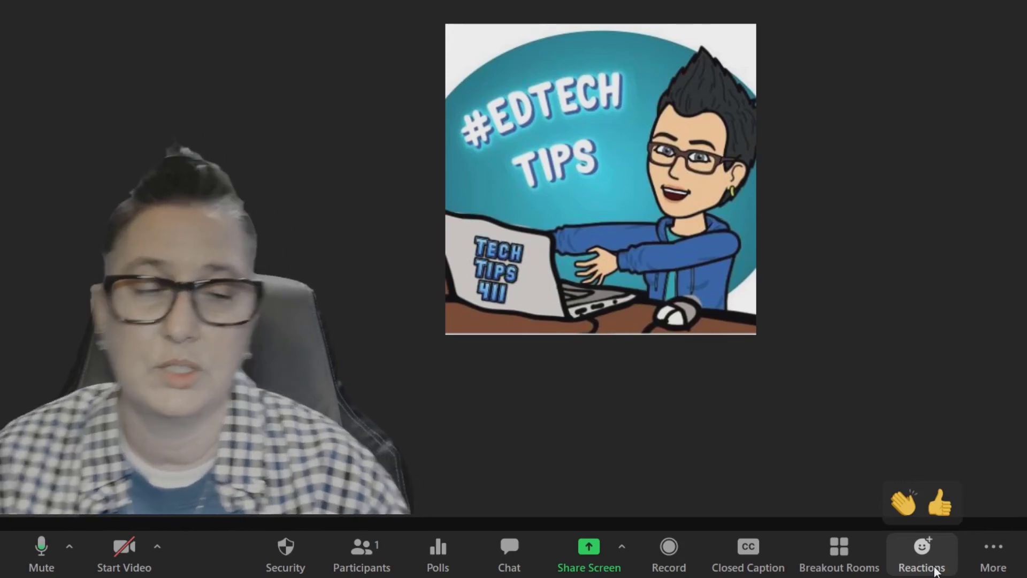
# Step: Show the More menu with Live on Facebook, Workplace and YouTube streaming entries
pyautogui.click(991, 553)
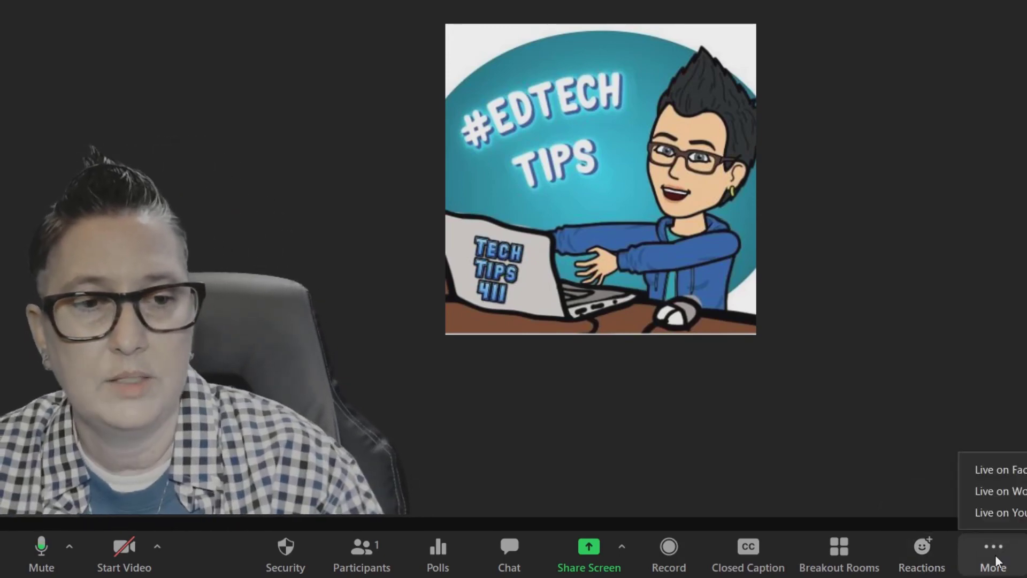
pyautogui.moveTo(1000, 470)
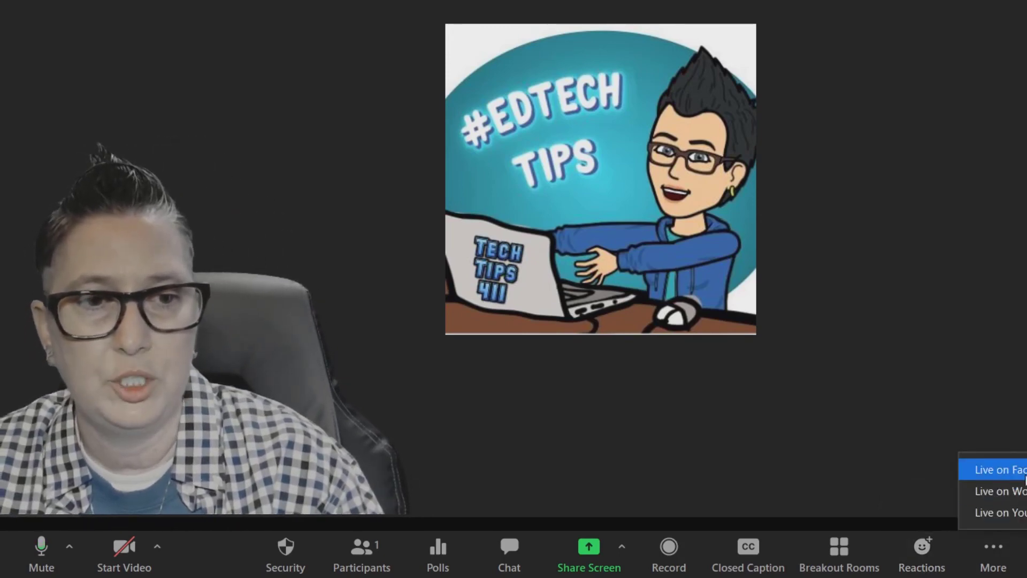
pyautogui.moveTo(989, 500)
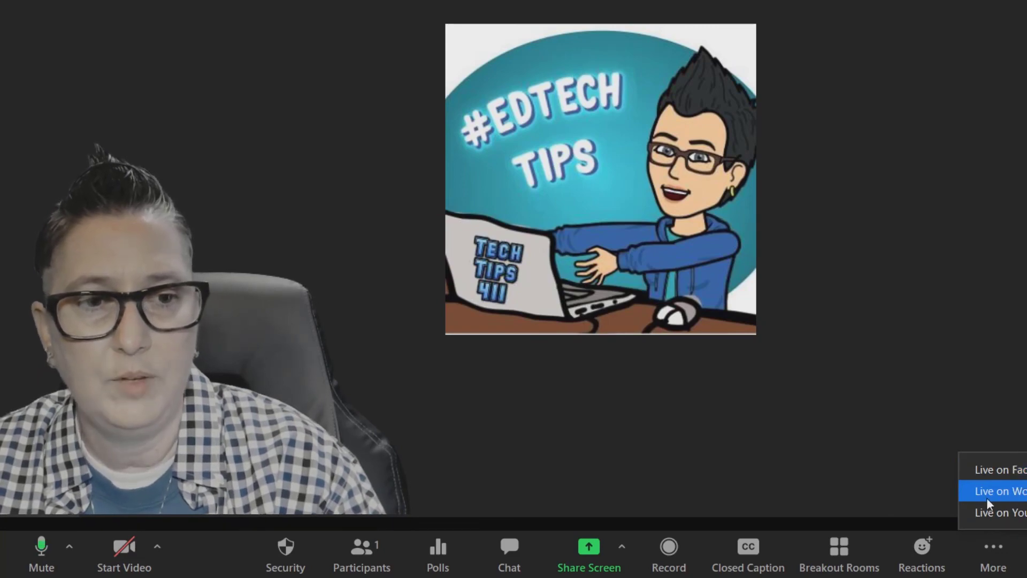
pyautogui.moveTo(1001, 513)
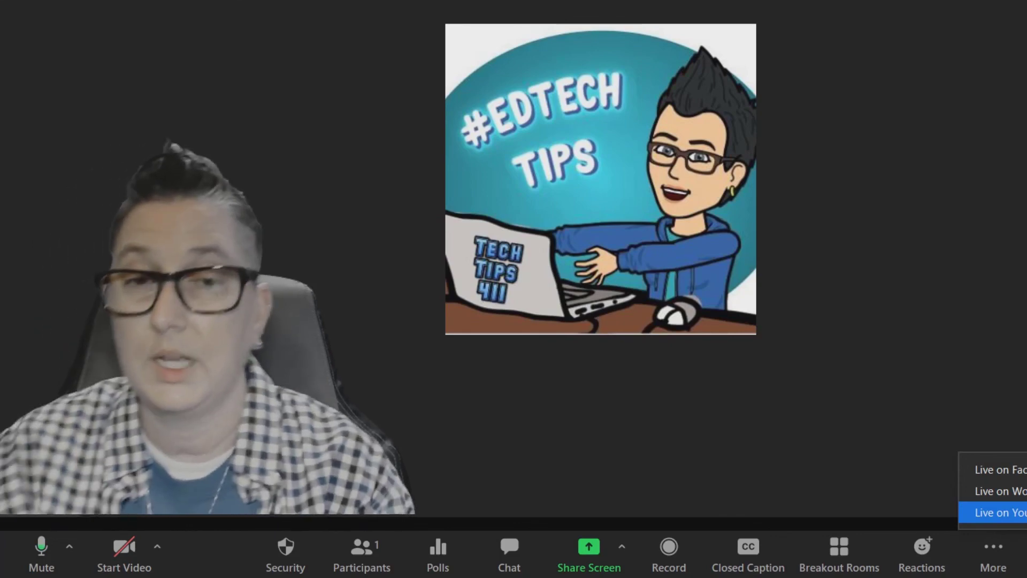
pyautogui.moveTo(987, 376)
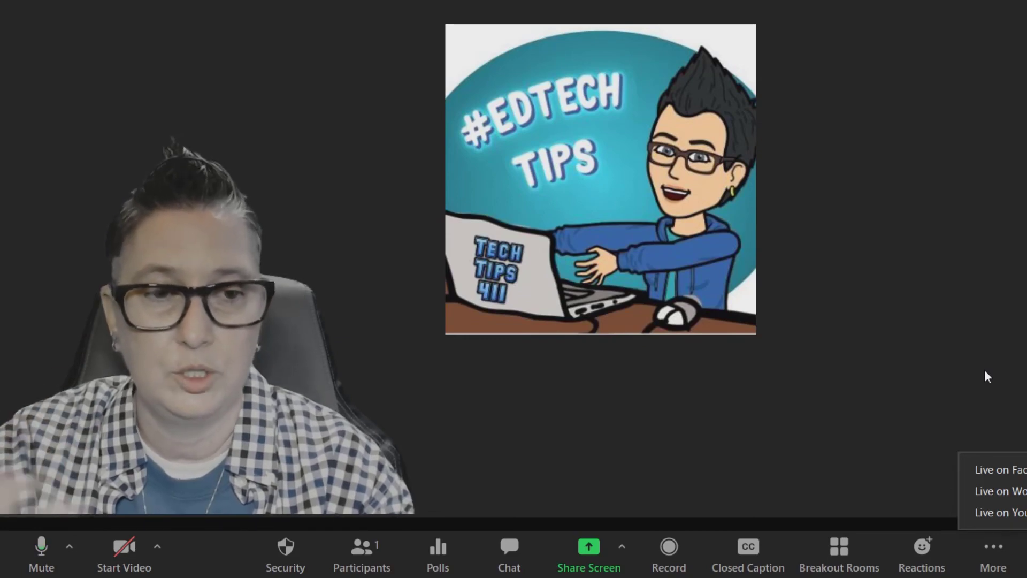
pyautogui.moveTo(789, 478)
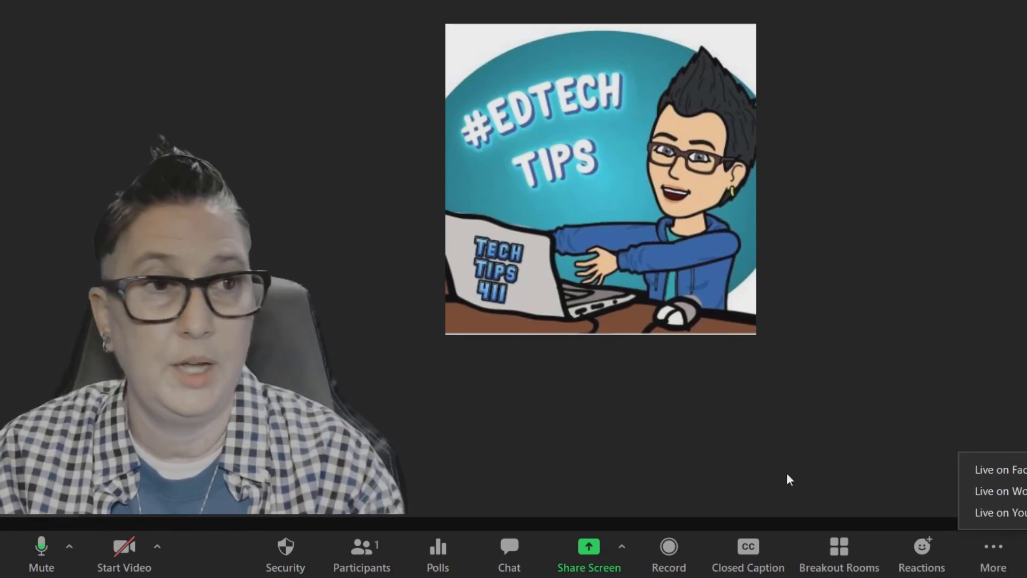